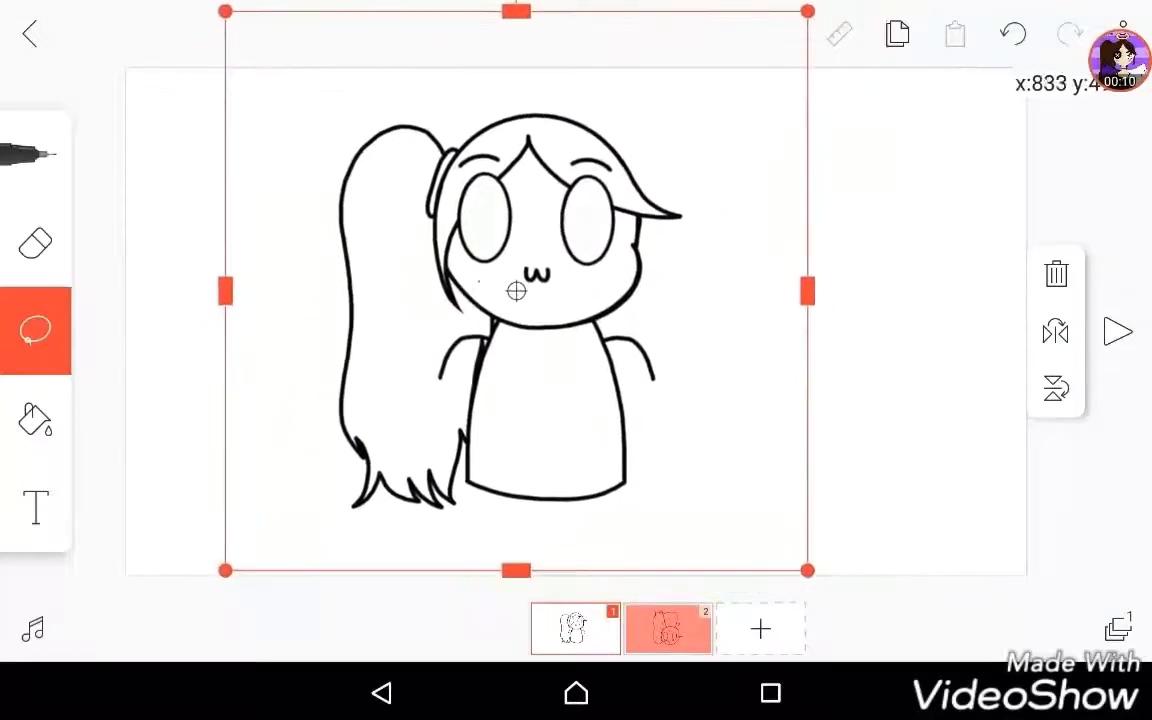
Drag the lasso-selected ponytail girl drawing on frame 2 to the right
{"action": "left_click_drag", "start_coordinate": [515, 290], "coordinate": [705, 290]}
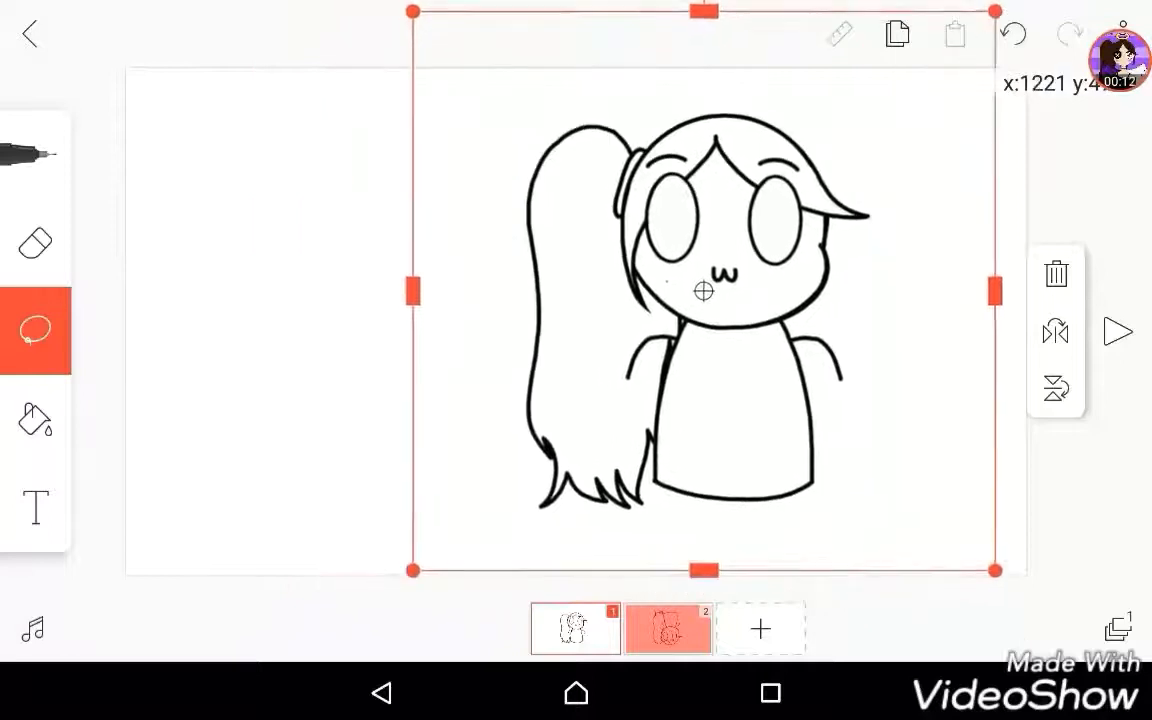